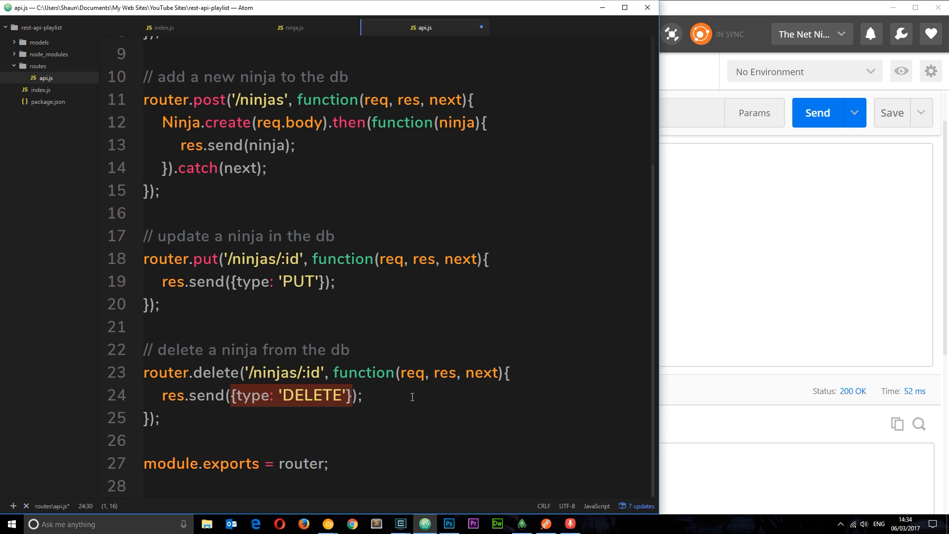
pyautogui.moveTo(405, 386)
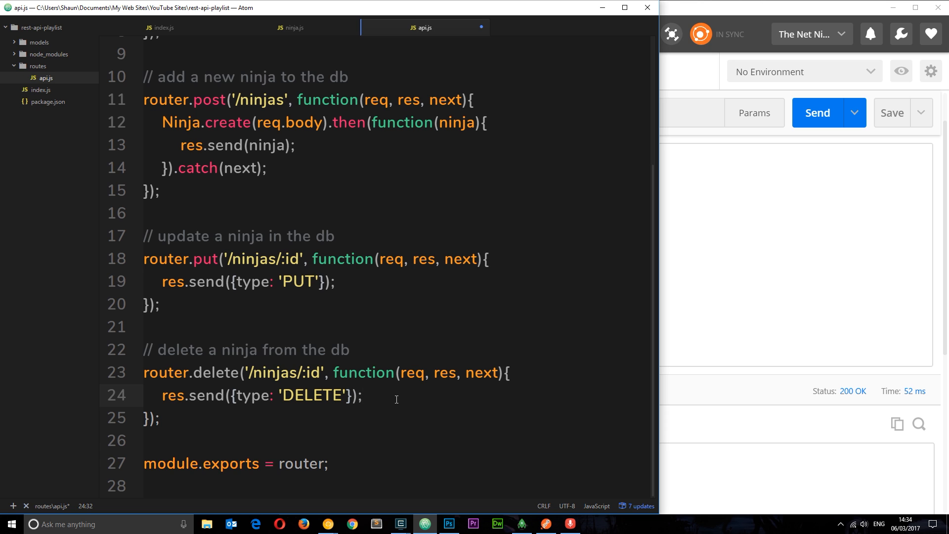
# - Review the router.delete placeholder and bring up the DELETE ninjas request in Postman
pyautogui.click(362, 396)
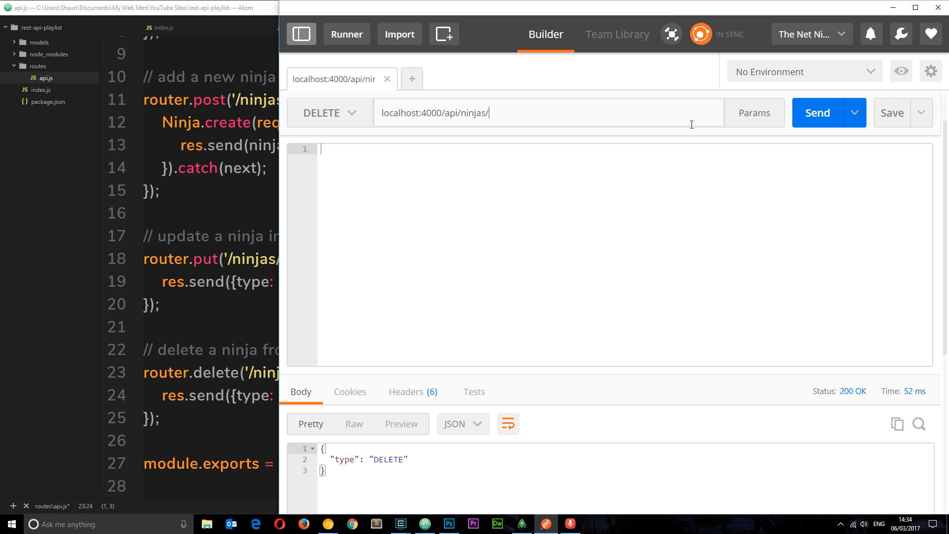
# - Append a test id to the DELETE URL, ending as localhost:4000/api/ninjas/1234
pyautogui.write('id')
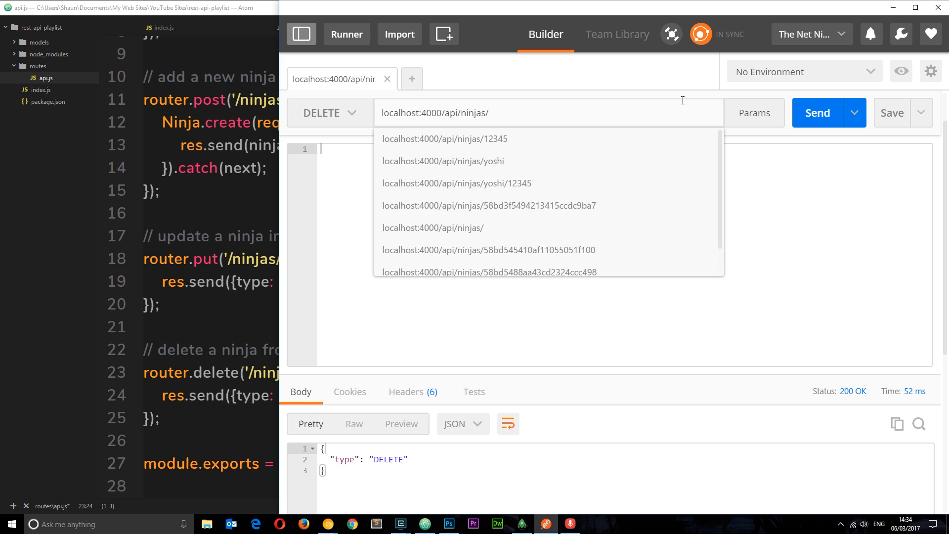
pyautogui.write('kbksdf')
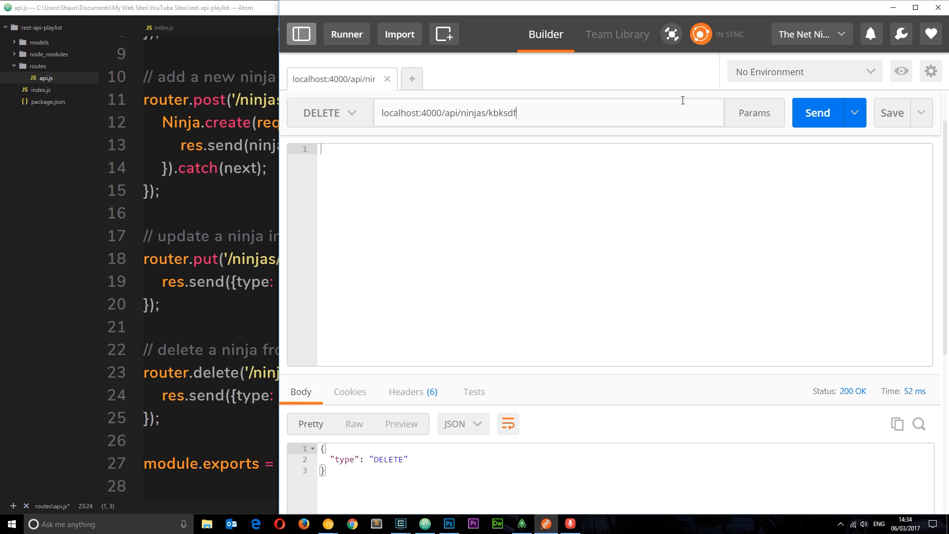
pyautogui.doubleClick(500, 113)
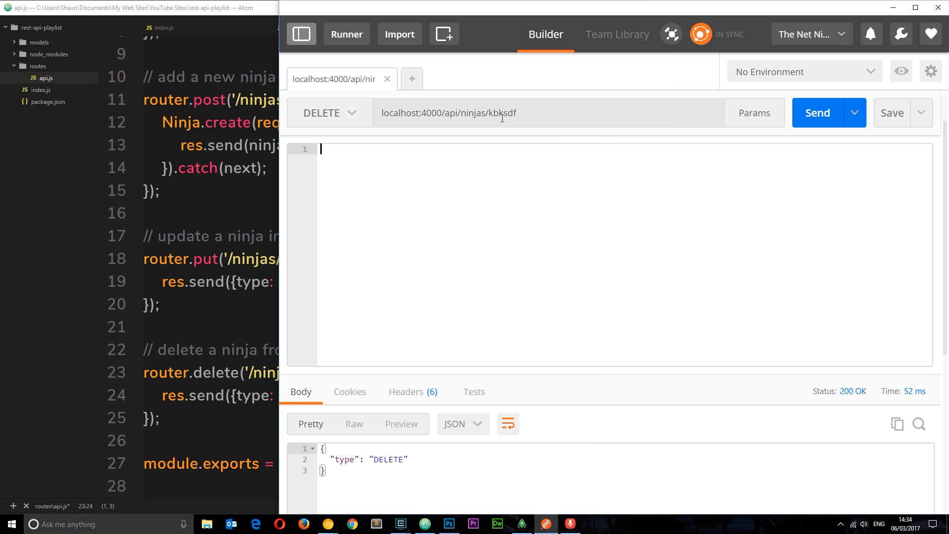
pyautogui.write('localhost:4000/api/ninjas/1234')
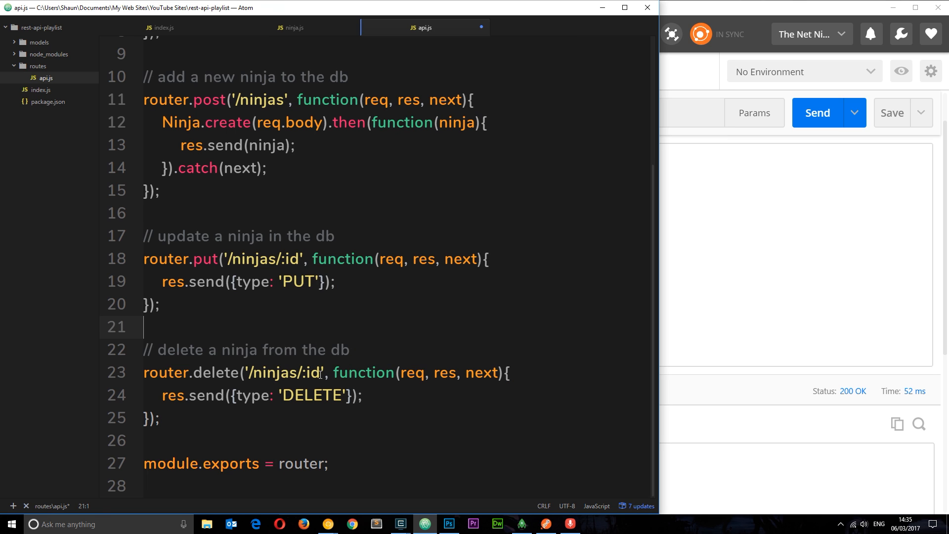
# - Add a line in router.delete referencing req.params.id, the :id route parameter
pyautogui.doubleClick(311, 372)
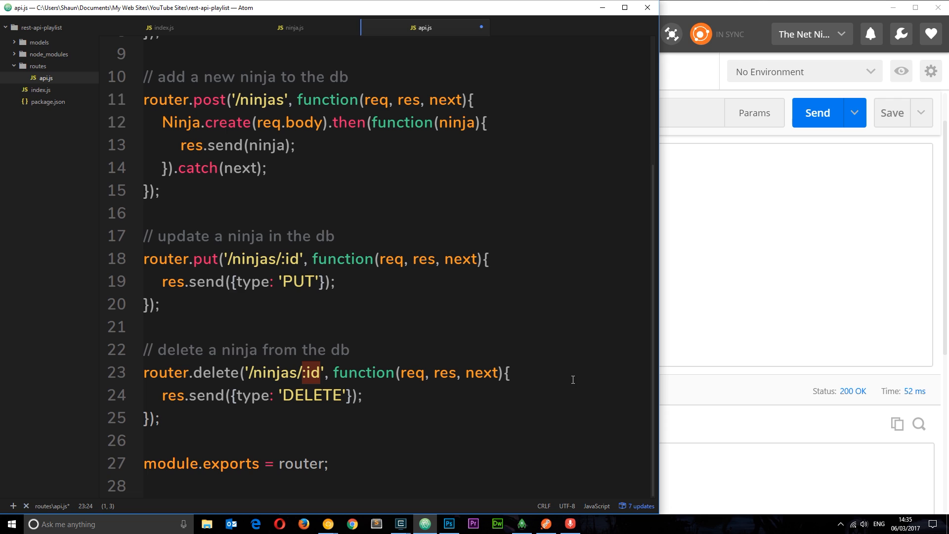
pyautogui.click(414, 373)
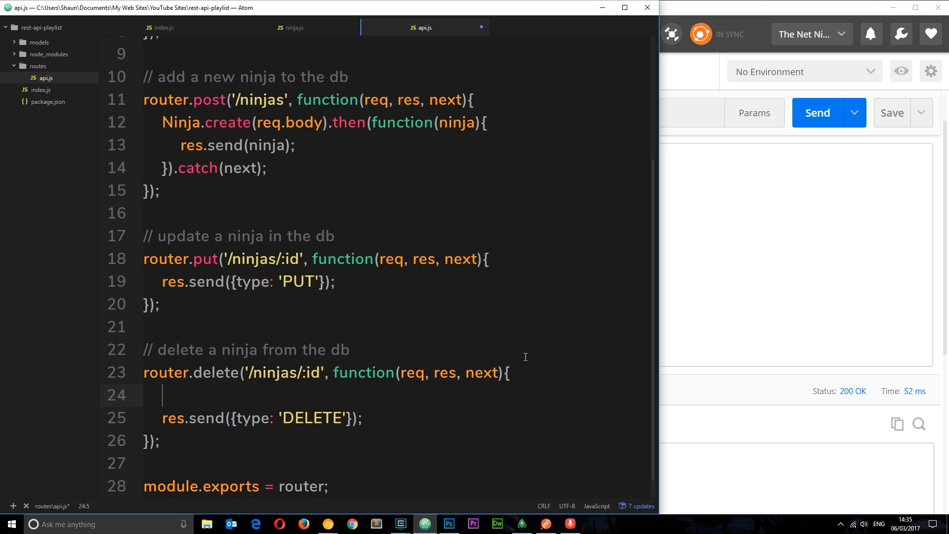
pyautogui.write('req.')
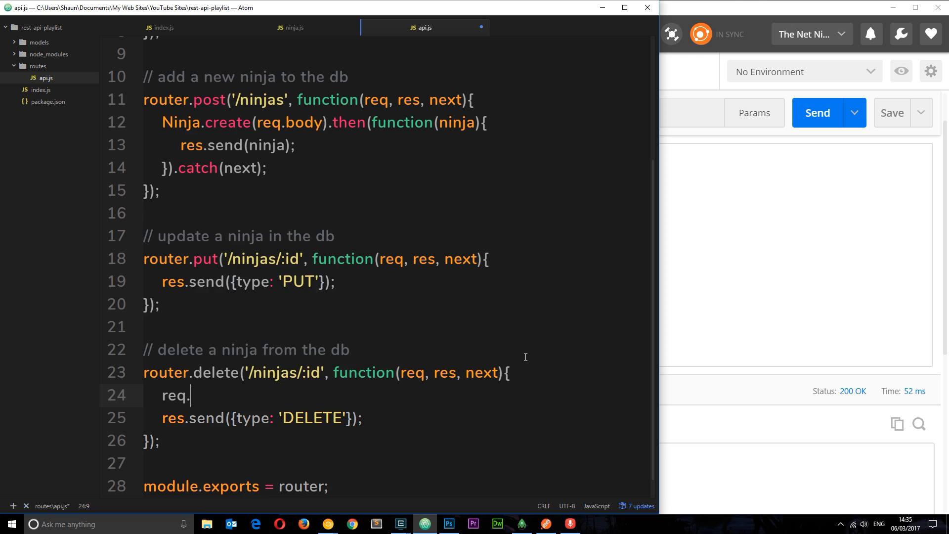
pyautogui.write('params')
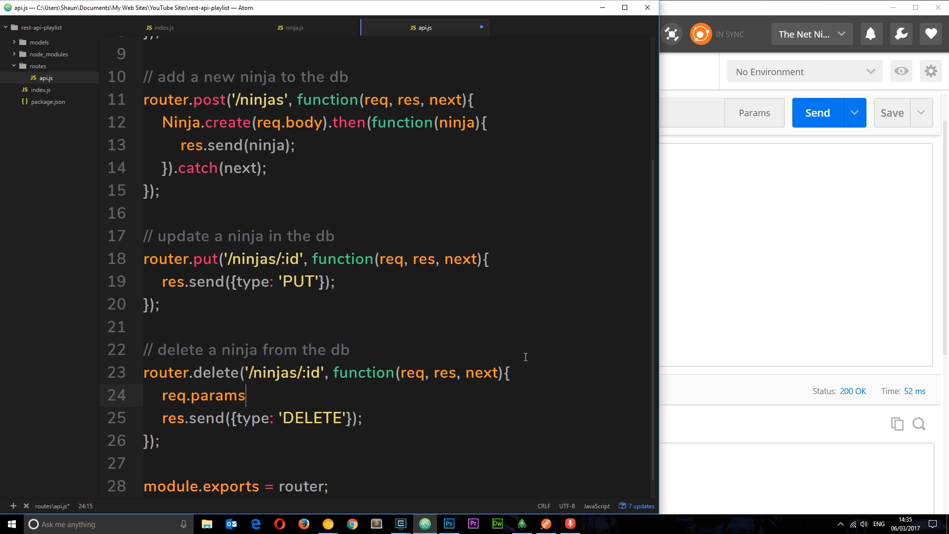
pyautogui.write('id')
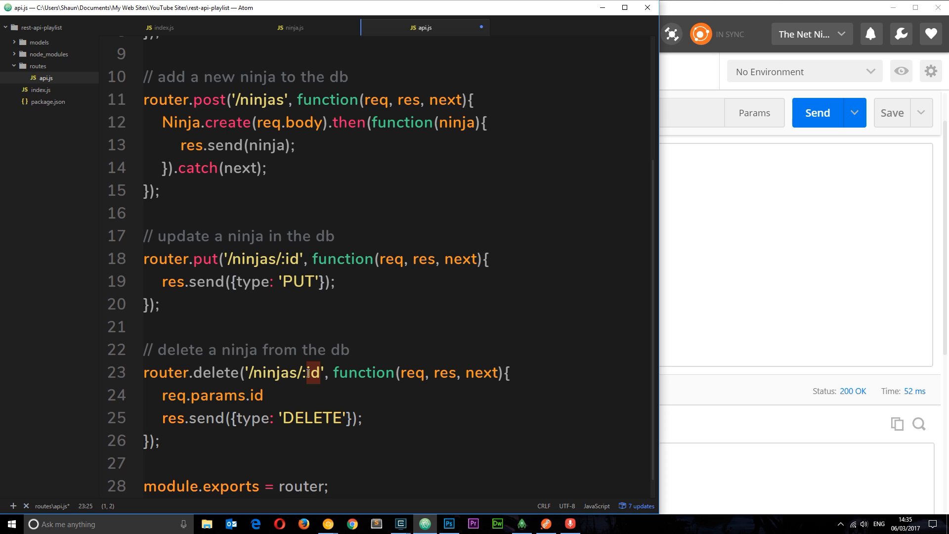
pyautogui.write('ninja')
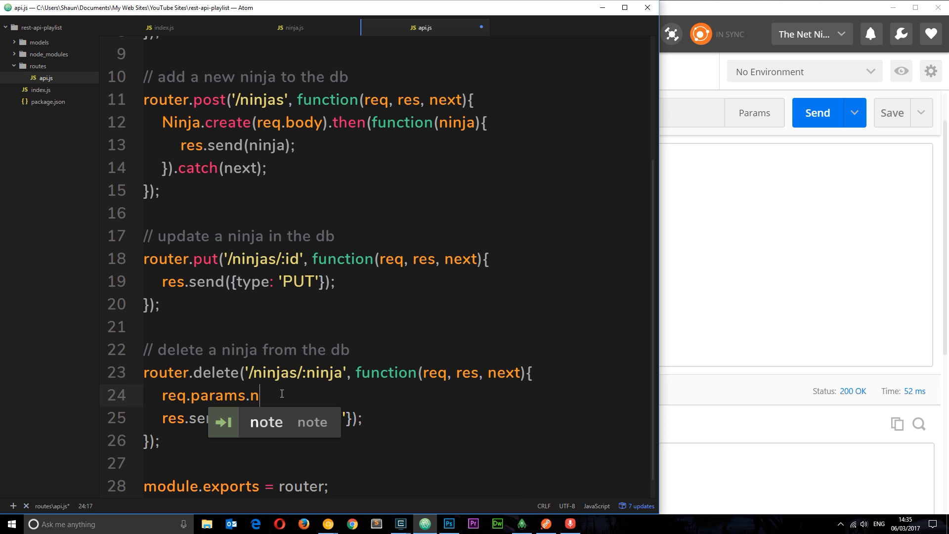
pyautogui.write('inja')
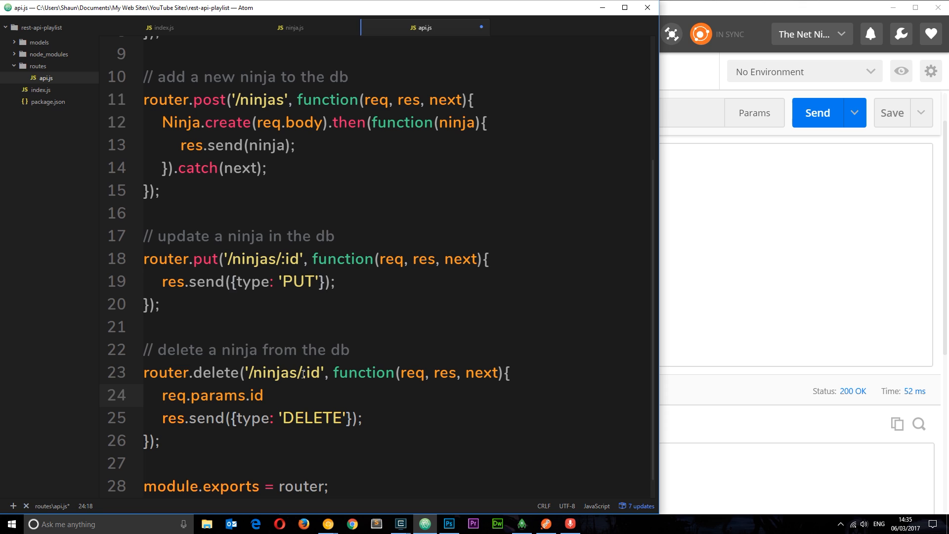
# - Wrap req.params.id in console.log so the delete route prints the received id
pyautogui.doubleClick(309, 373)
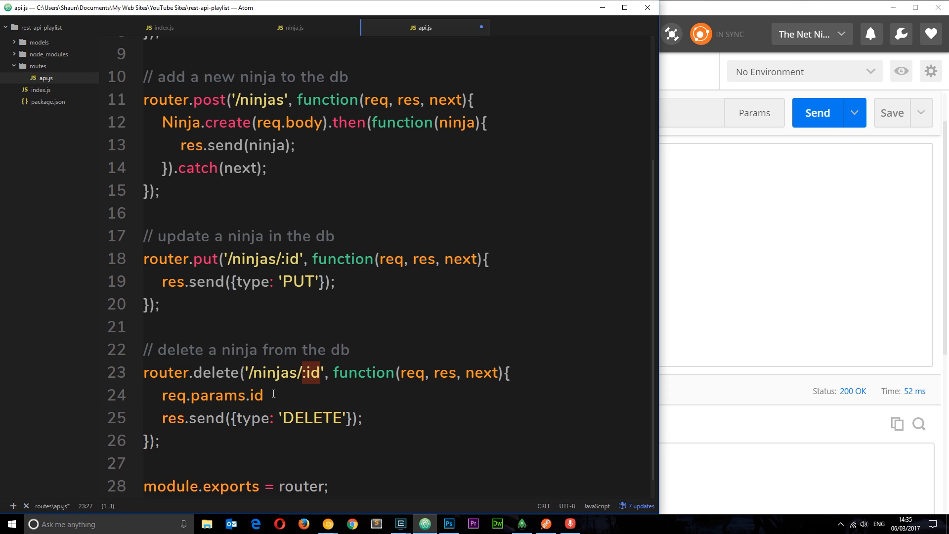
pyautogui.doubleClick(212, 395)
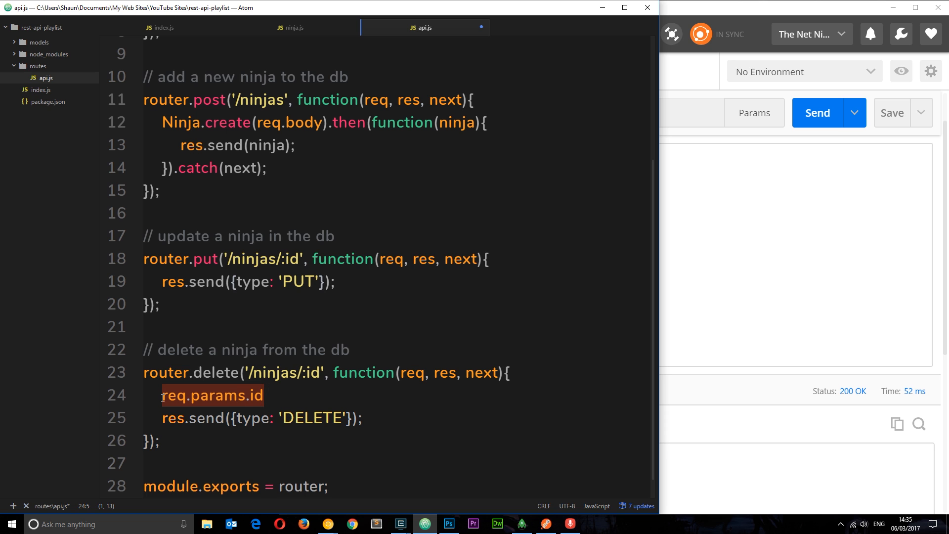
pyautogui.write('con')
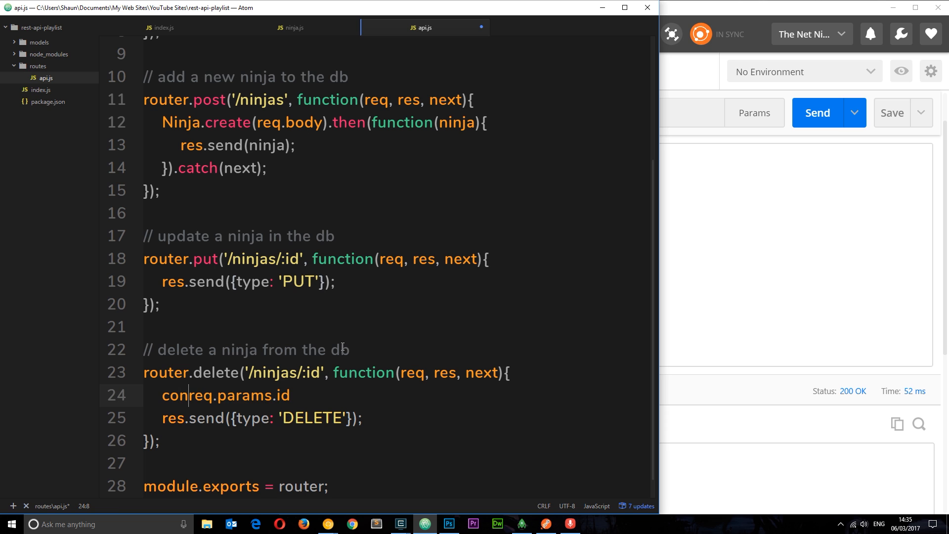
pyautogui.write('sole.')
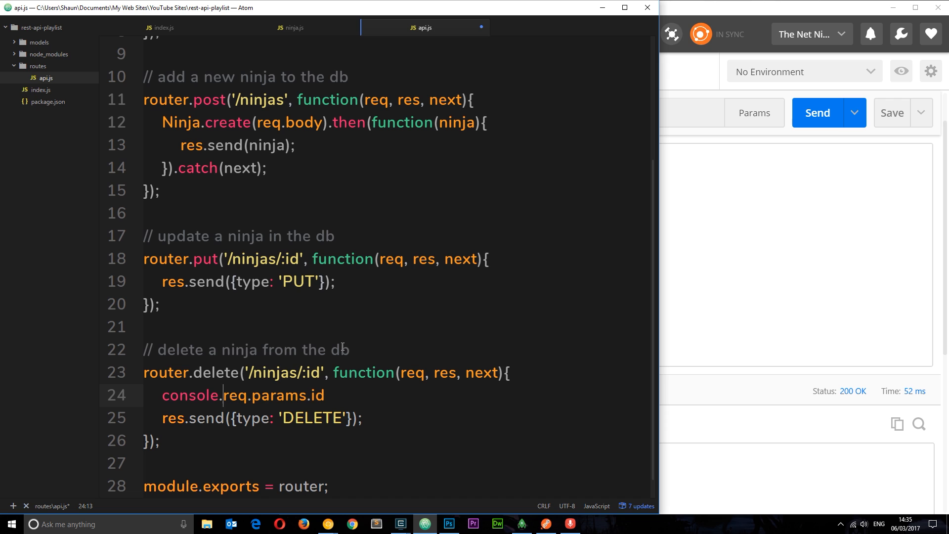
pyautogui.write('log(')
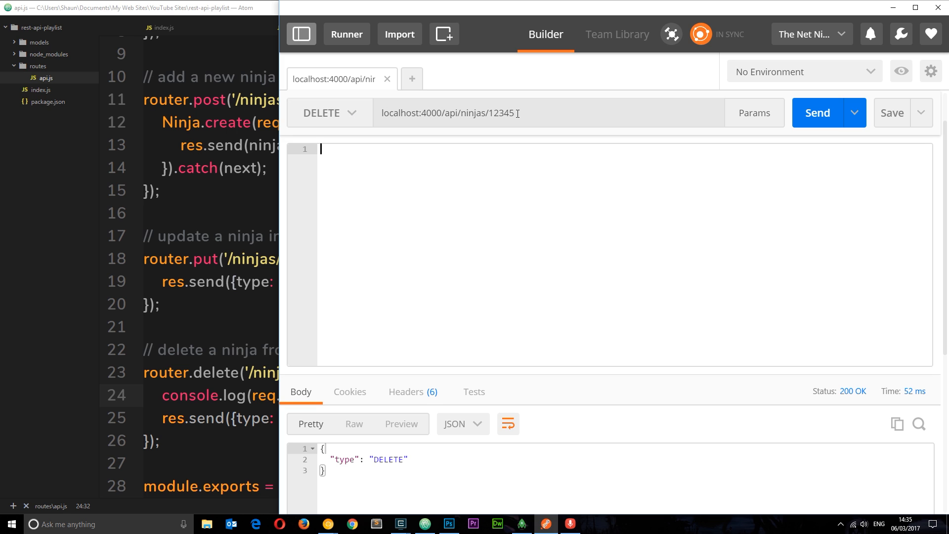
# - Send DELETE for id 12345, then replace the id with yoshi for another test
pyautogui.doubleClick(499, 112)
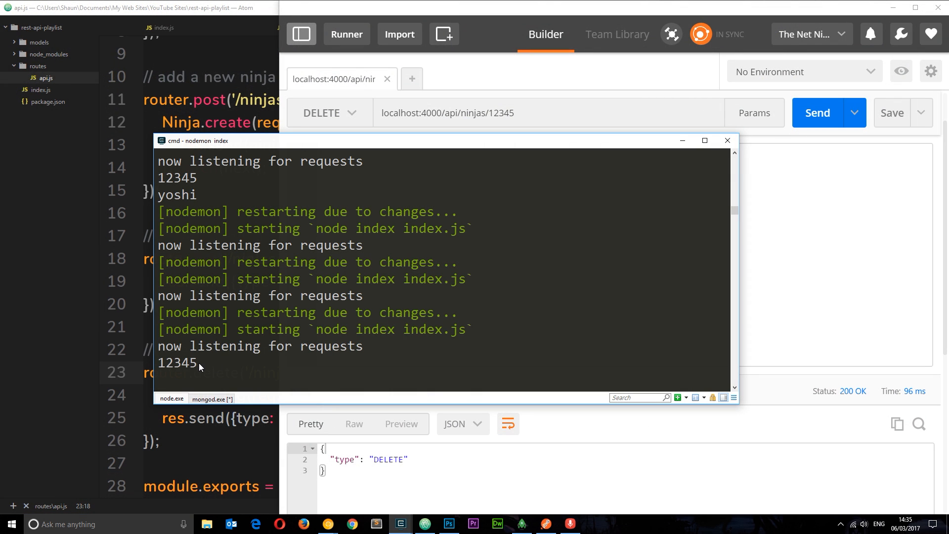
pyautogui.doubleClick(177, 363)
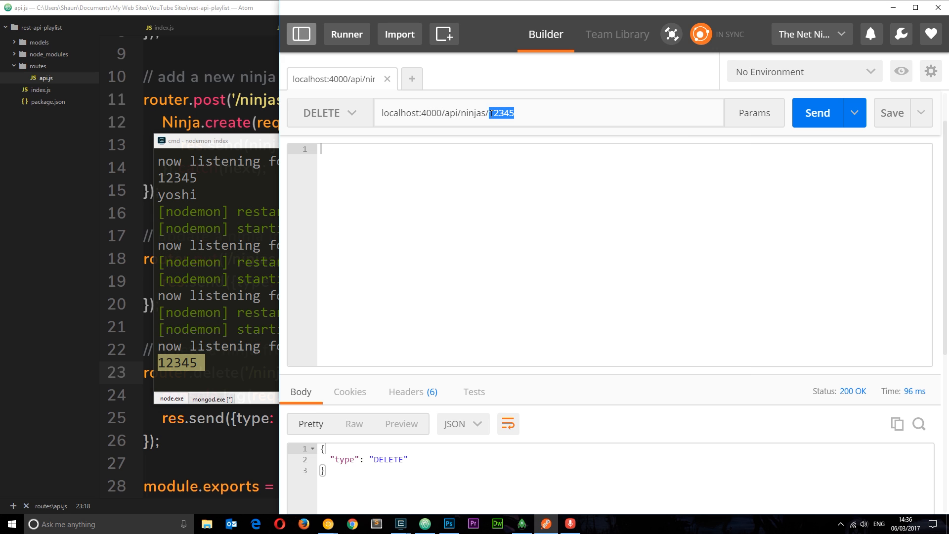
pyautogui.write('yoshi')
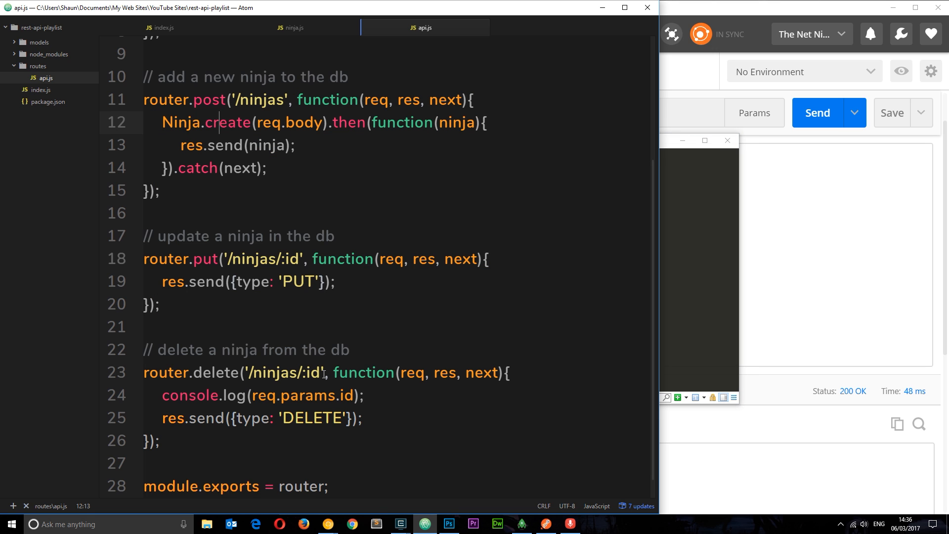
# - Expand Robomongo's second ninja document showing yoshi, red belt, and note the first record's ObjectId
pyautogui.doubleClick(311, 372)
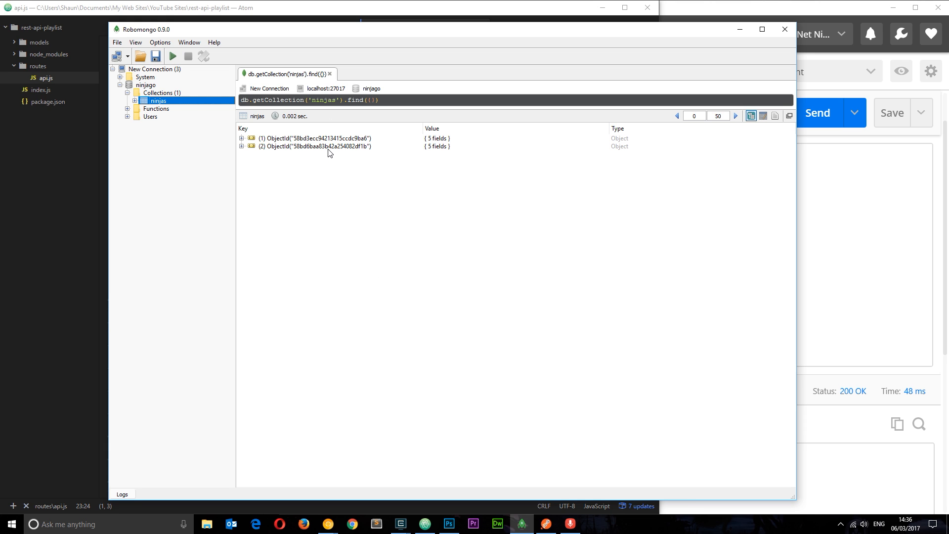
pyautogui.moveTo(336, 153)
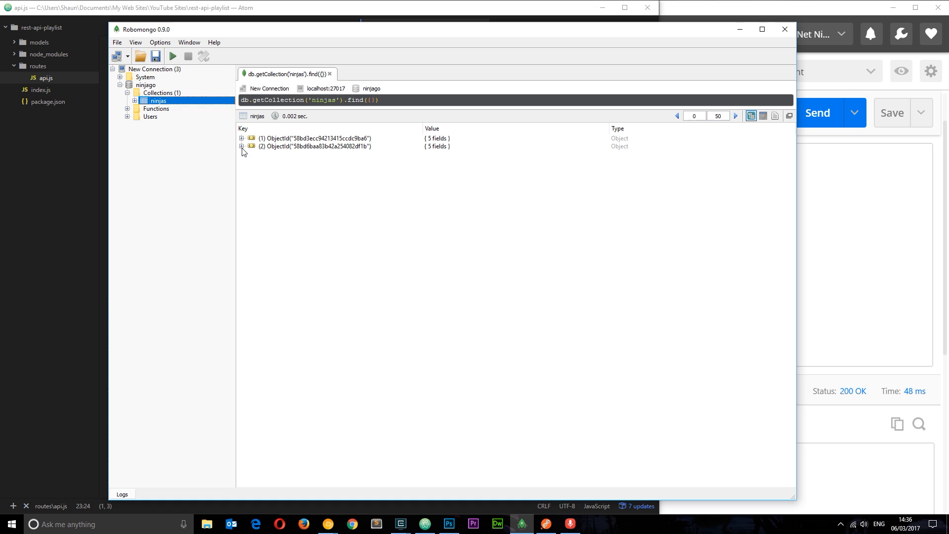
pyautogui.click(242, 146)
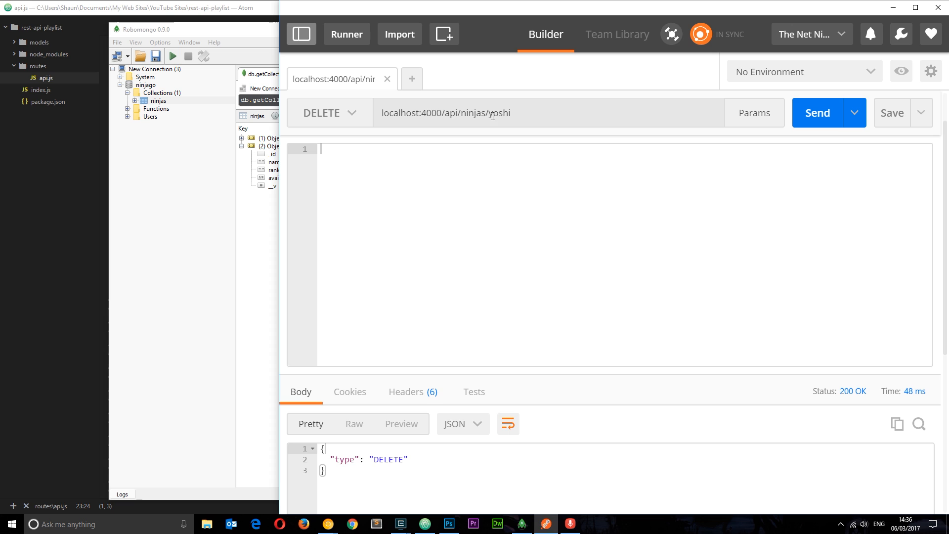
pyautogui.doubleClick(497, 113)
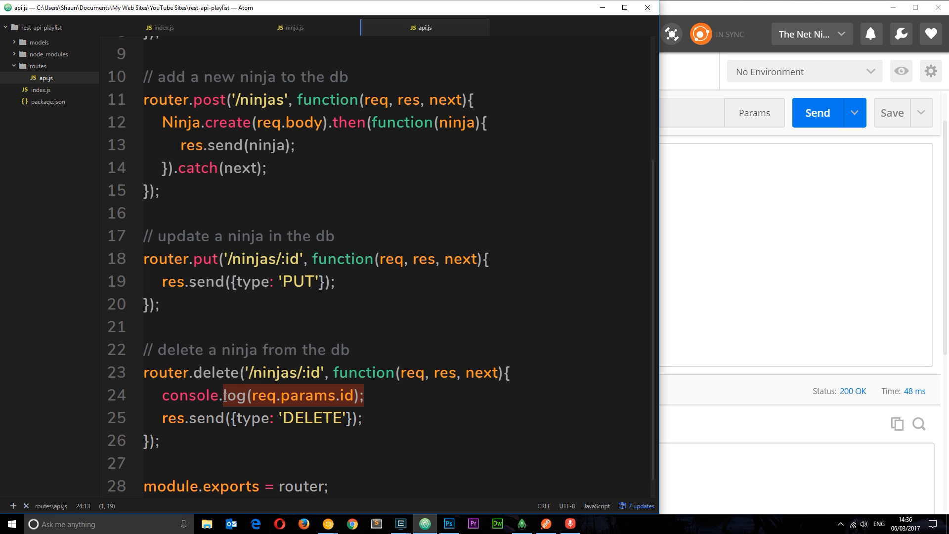
pyautogui.click(522, 524)
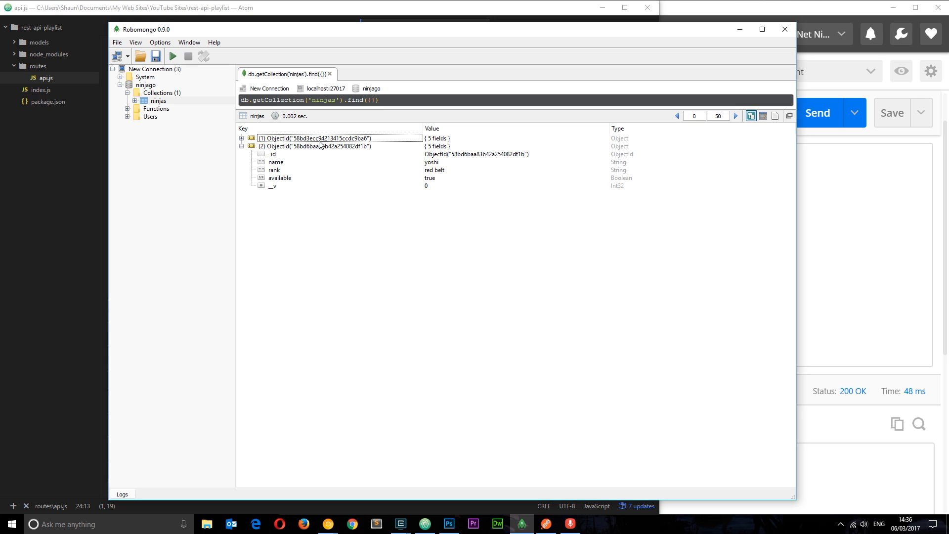
pyautogui.click(314, 139)
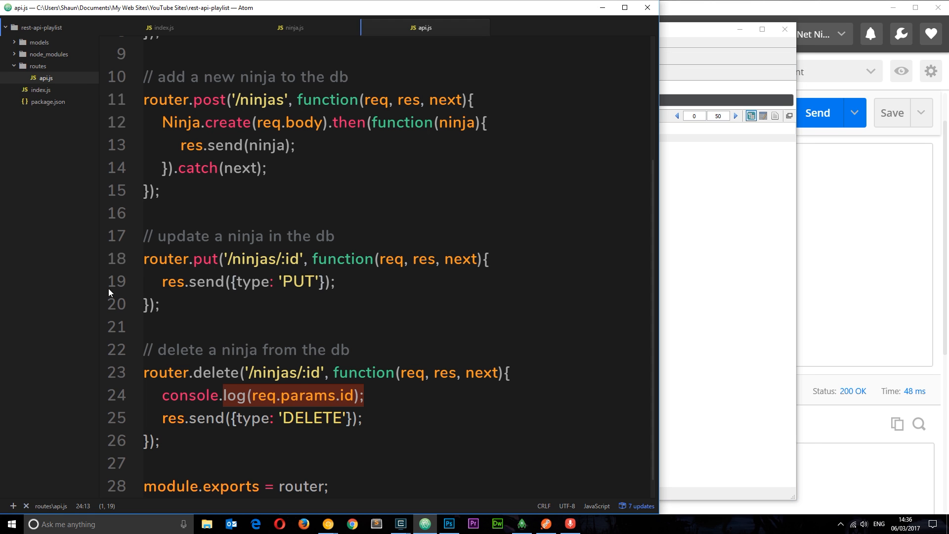
pyautogui.moveTo(398, 402)
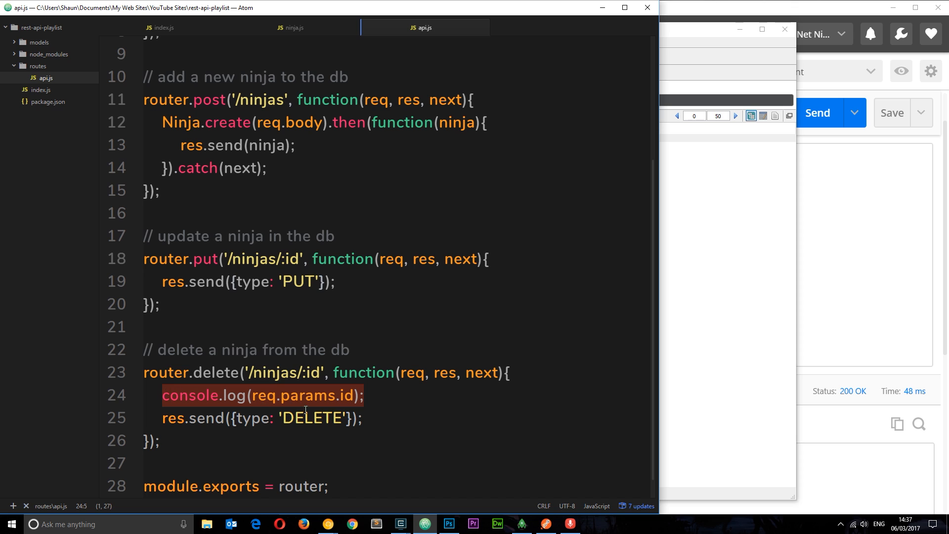
# - Add a Ninja.findByIdAndRemove() call inside the delete route
pyautogui.press('Delete')
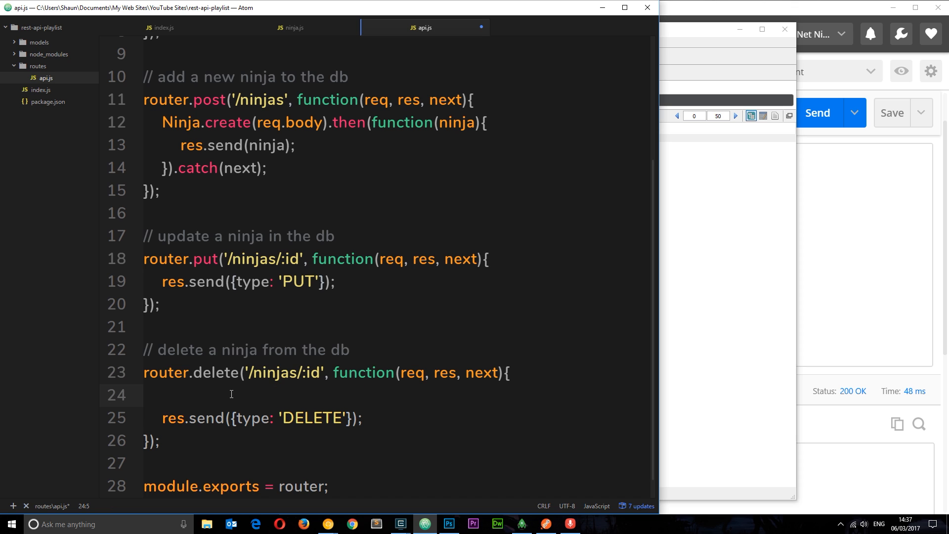
pyautogui.write('Ninj')
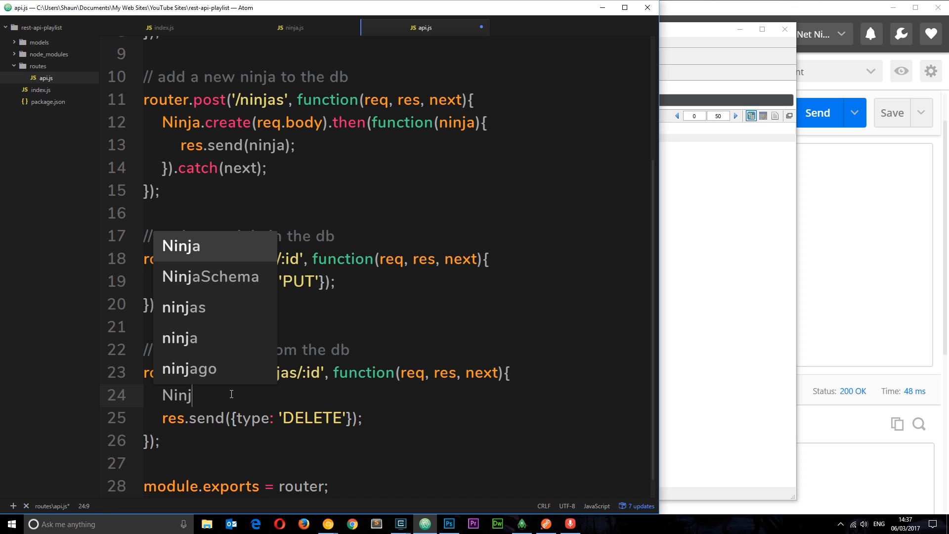
pyautogui.write('a.fin')
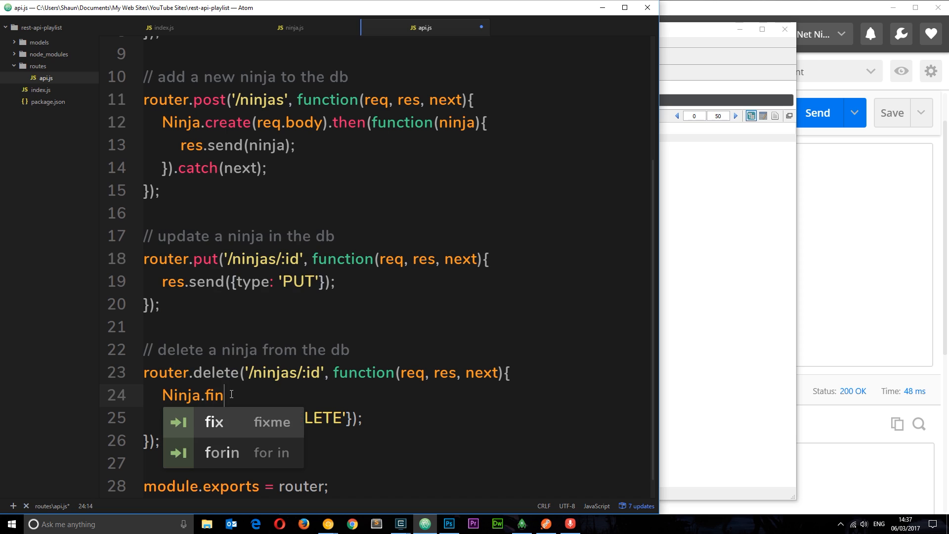
pyautogui.write('dByIdA')
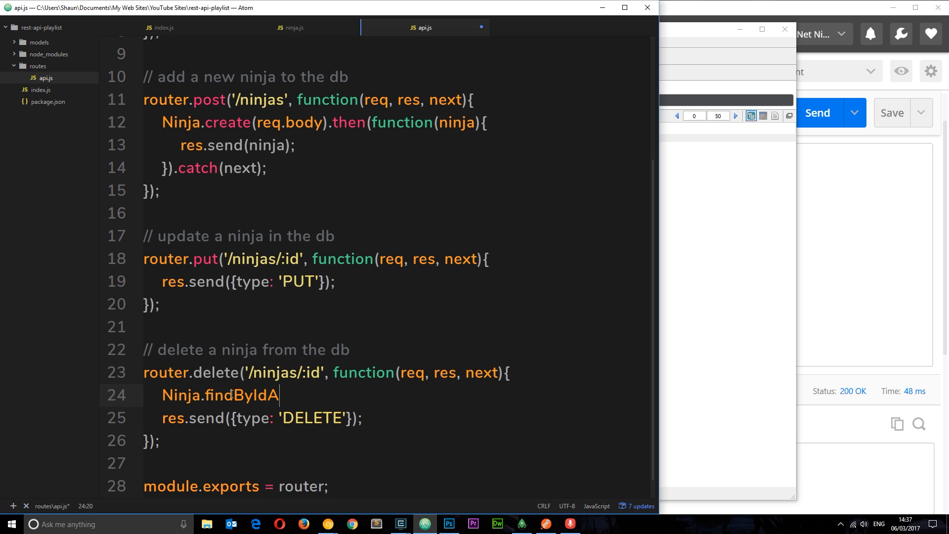
pyautogui.write('ndRemove')
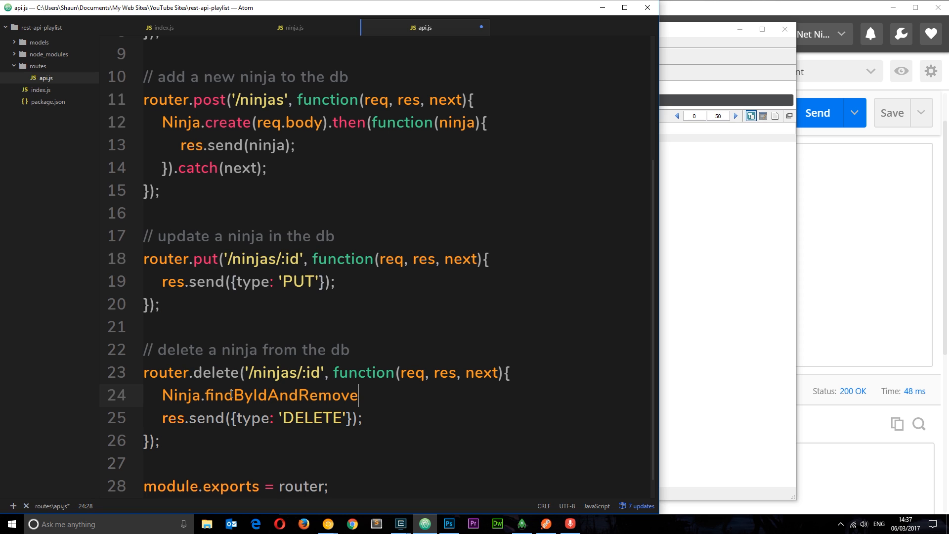
pyautogui.write('()')
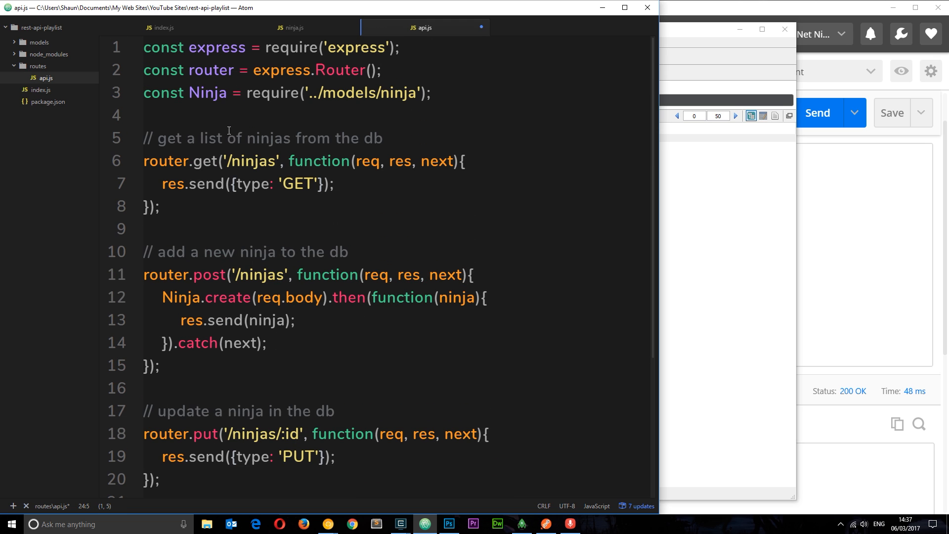
pyautogui.doubleClick(207, 93)
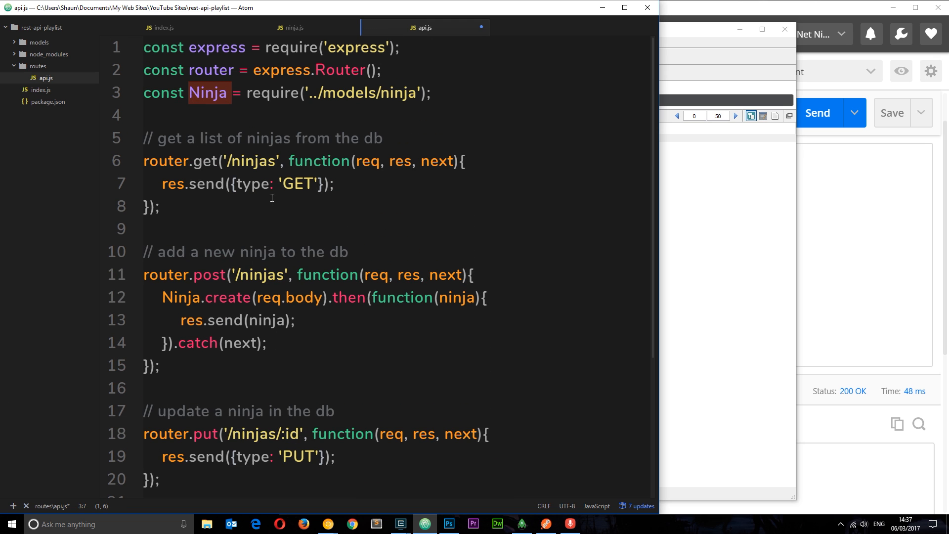
pyautogui.scroll(-3)
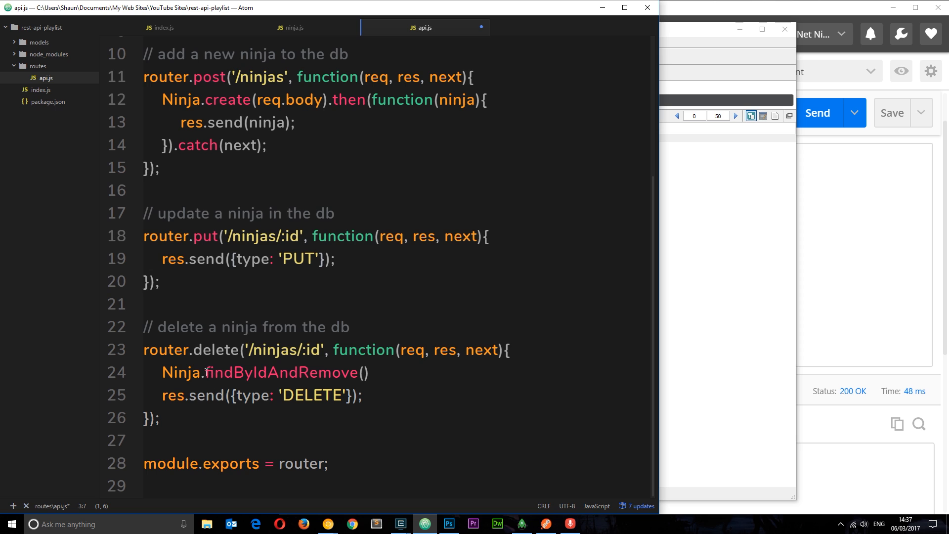
# - Give findByIdAndRemove the filter {_id: req.params.} matching the route's :id parameter
pyautogui.doubleClick(281, 373)
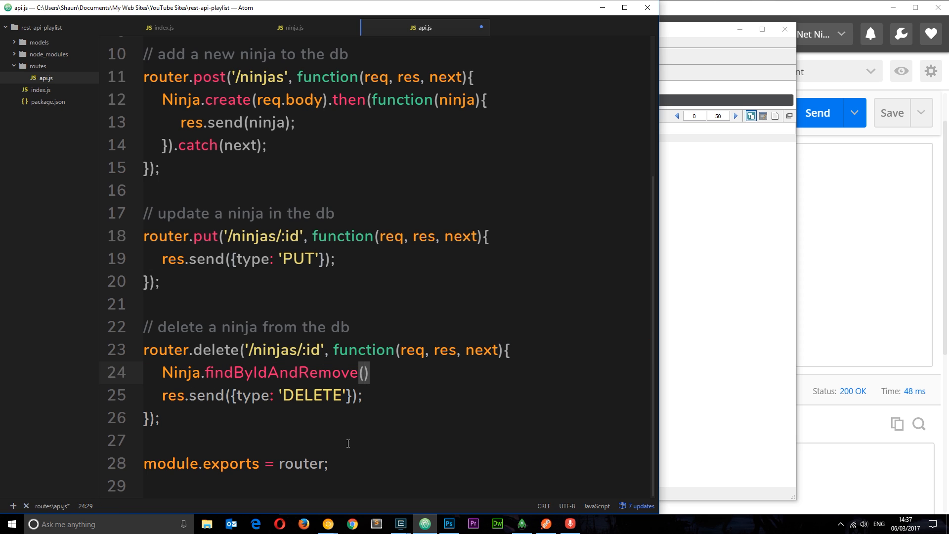
pyautogui.write('{}')
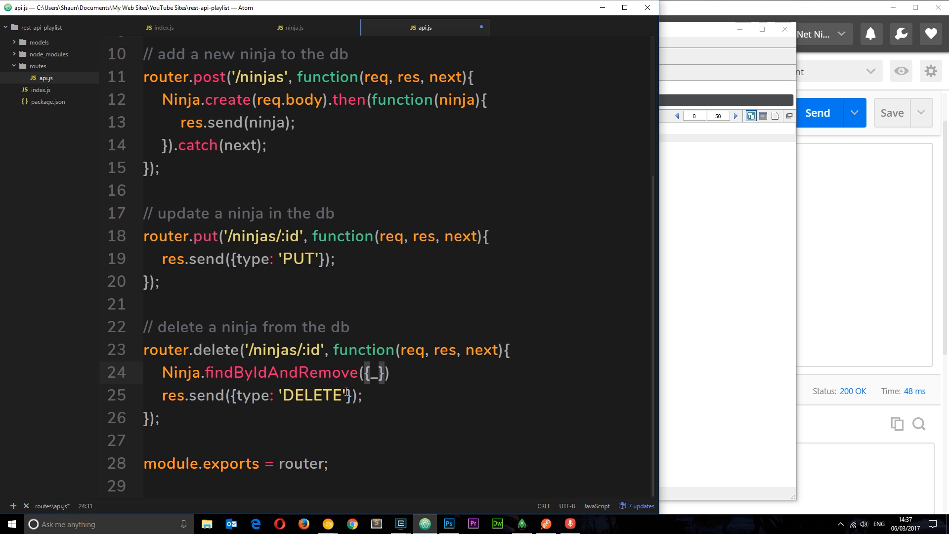
pyautogui.write('id:')
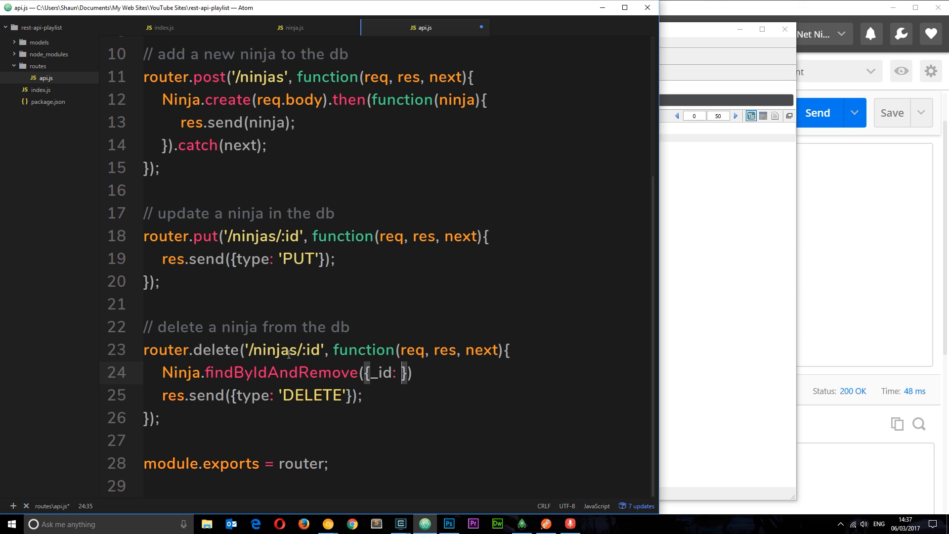
pyautogui.doubleClick(305, 350)
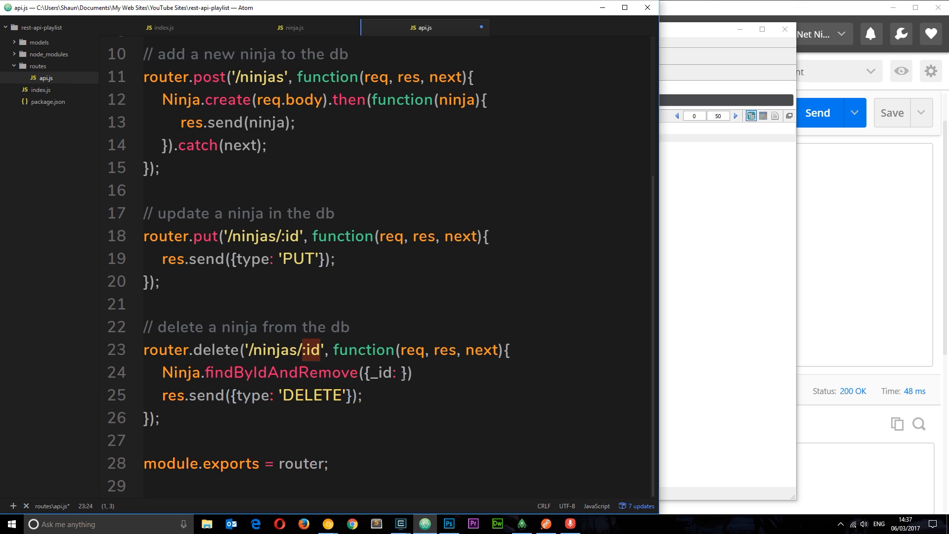
pyautogui.write('req')
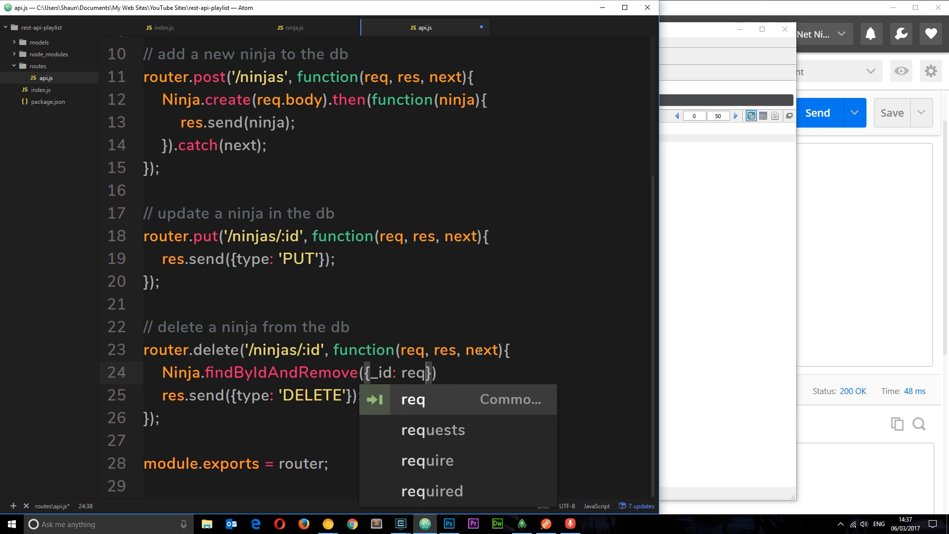
pyautogui.write('.params.')
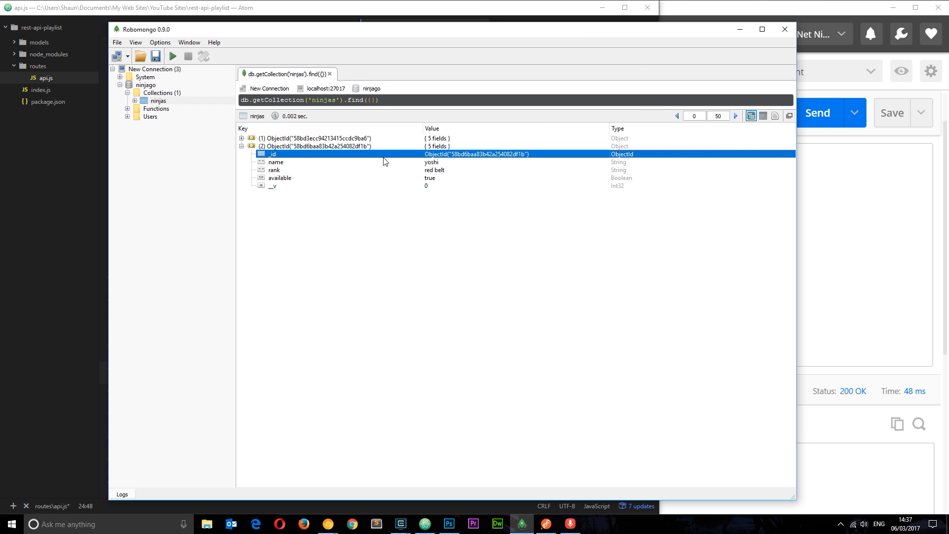
pyautogui.moveTo(819, 179)
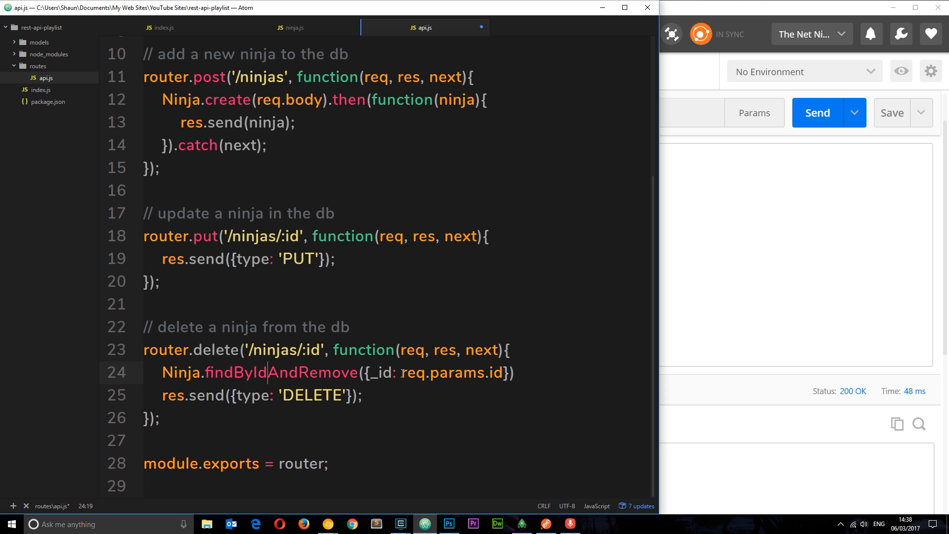
# - Chain .then(function(ninja){ res.send(ninja) }) onto the removal to return the removed ninja
pyautogui.doubleClick(378, 373)
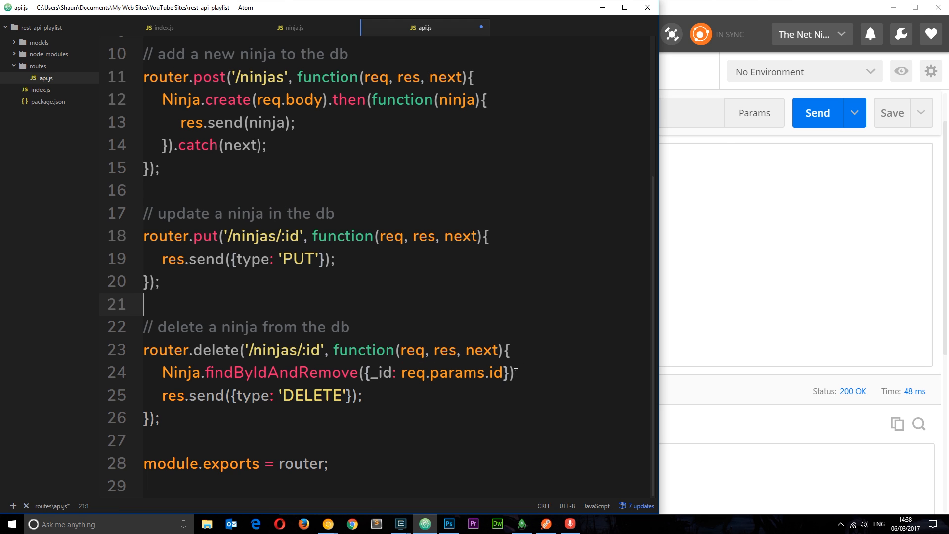
pyautogui.click(514, 373)
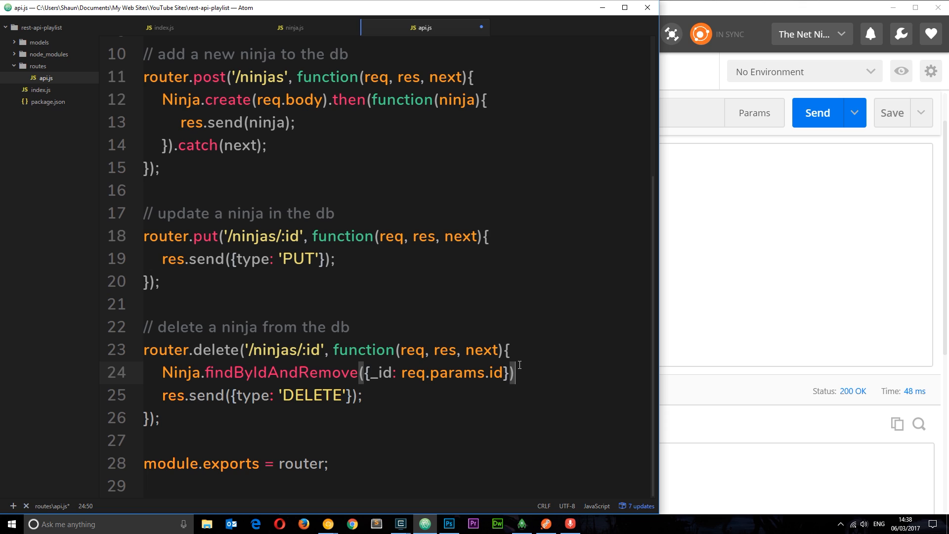
pyautogui.write('.then')
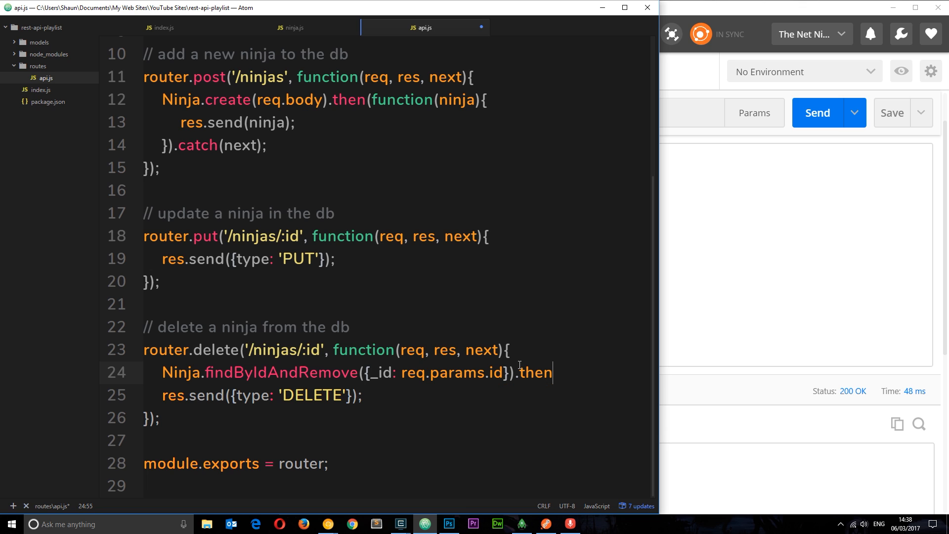
pyautogui.write('(function(n')
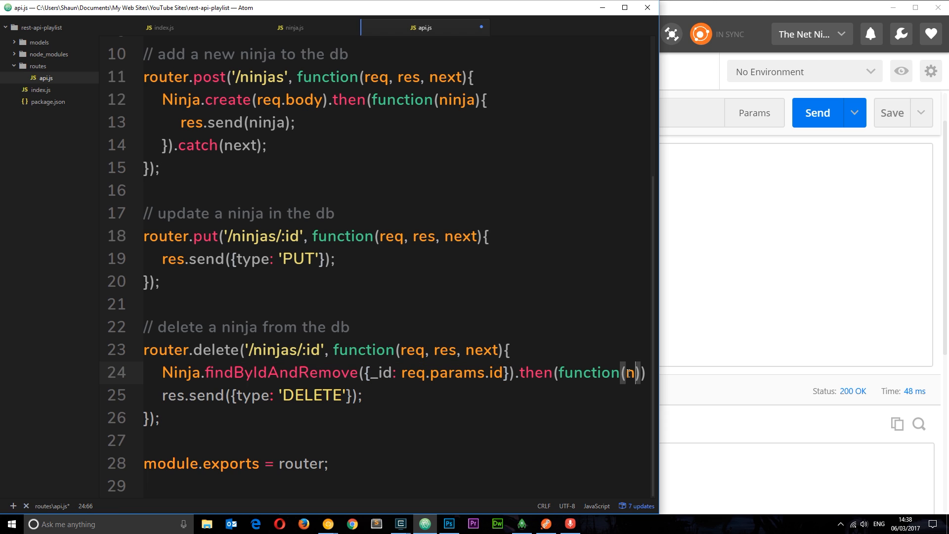
pyautogui.write('ninja')
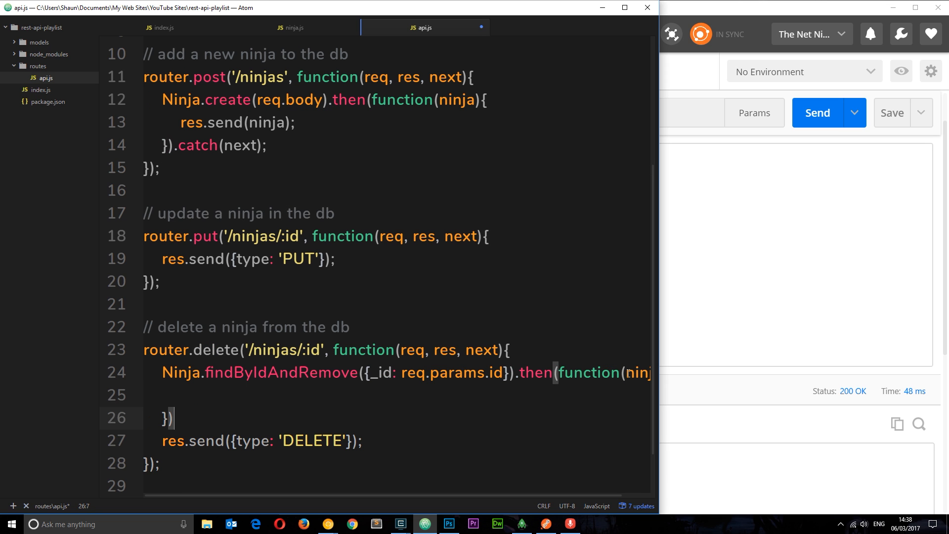
pyautogui.write('res')
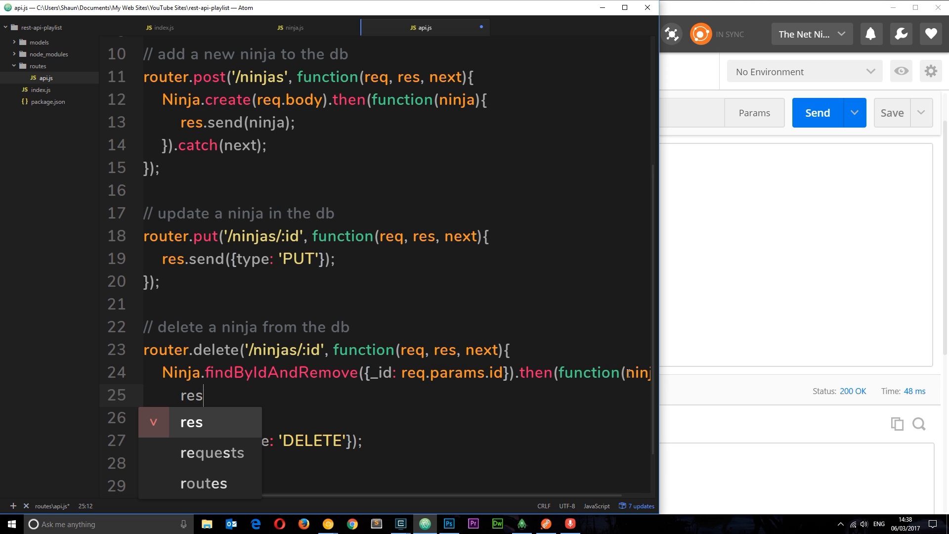
pyautogui.write('.sen')
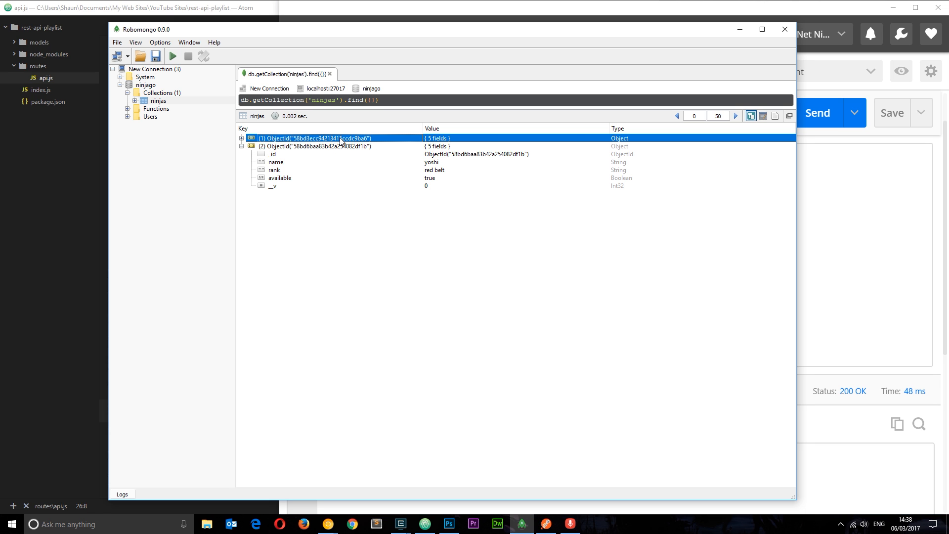
# - Copy the first ninja document's ObjectId from Robomongo
pyautogui.doubleClick(314, 138)
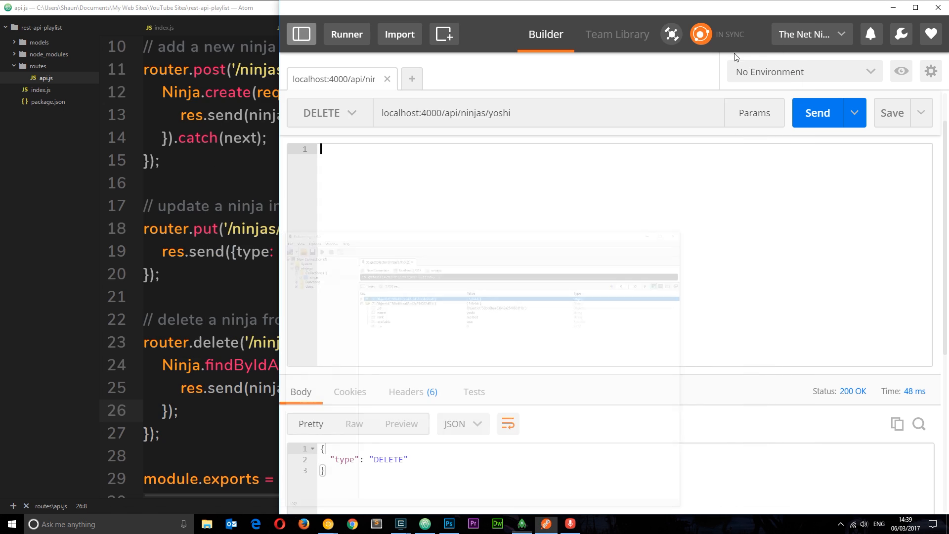
# - Send DELETE to localhost:4000/api/ninjas/58bd3ecc94213415ccdc9ba6 and get 200 OK
pyautogui.doubleClick(499, 112)
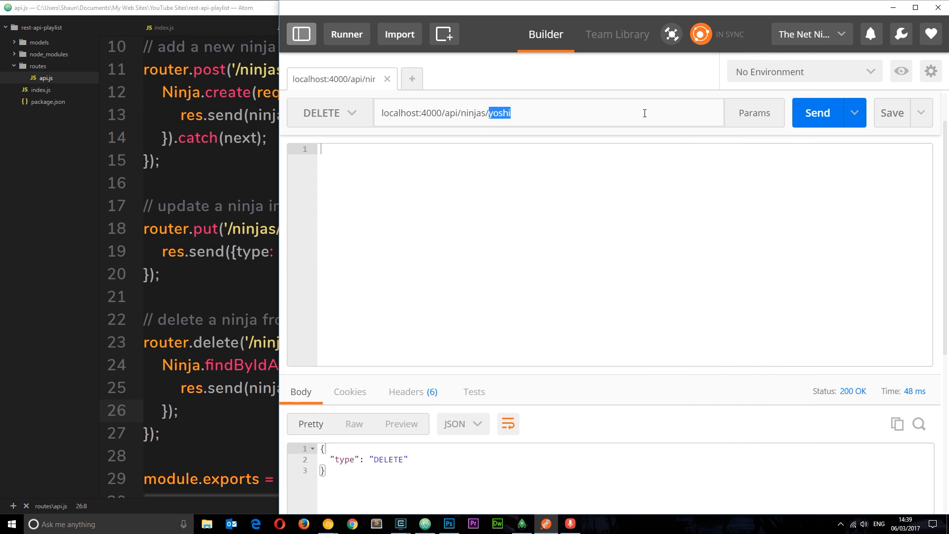
pyautogui.write('58bd3ecc94213415ccdc9ba6')
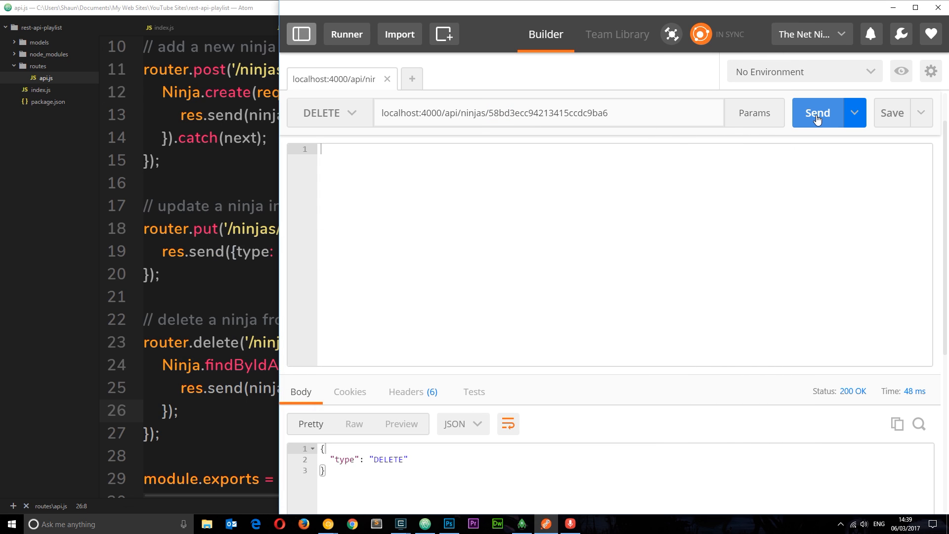
pyautogui.click(817, 112)
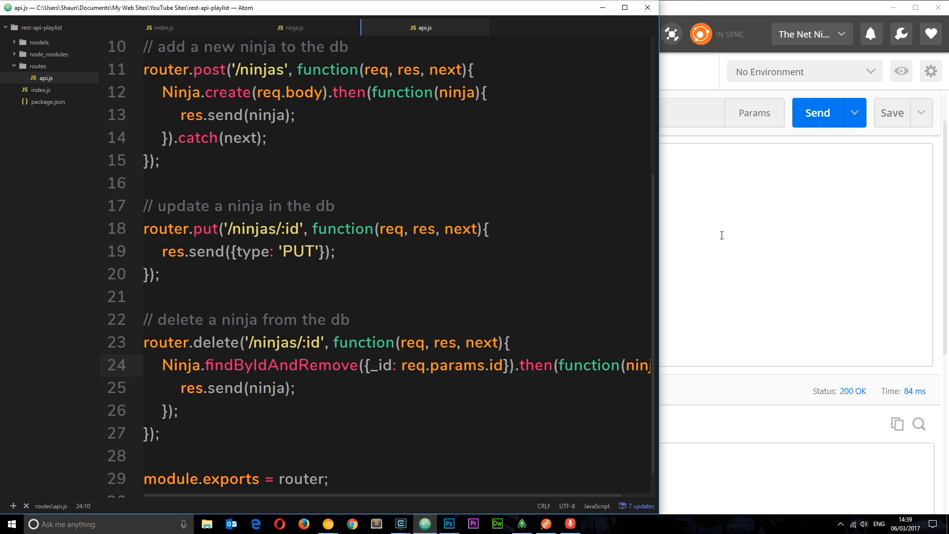
pyautogui.doubleClick(415, 365)
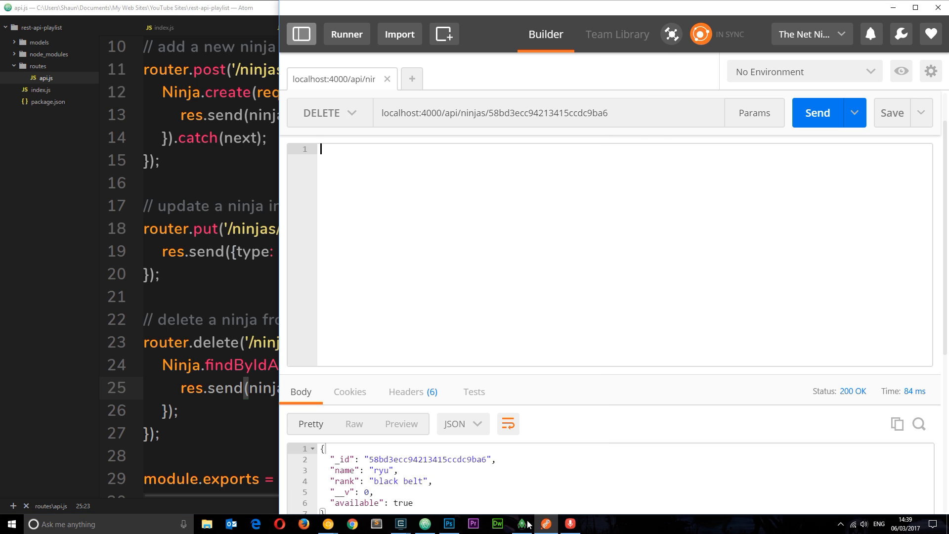
# - Switch to Robomongo to check the ninjas collection after removing ryu
pyautogui.click(520, 524)
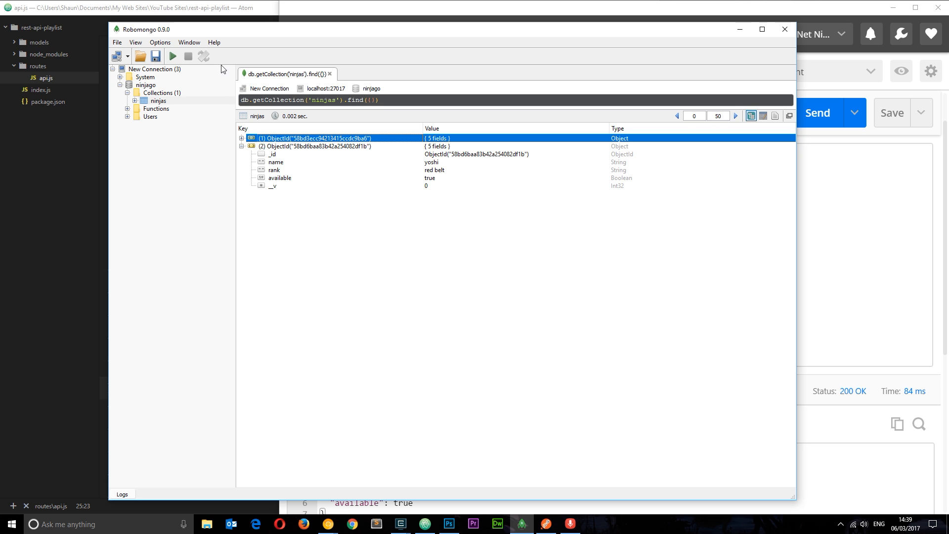